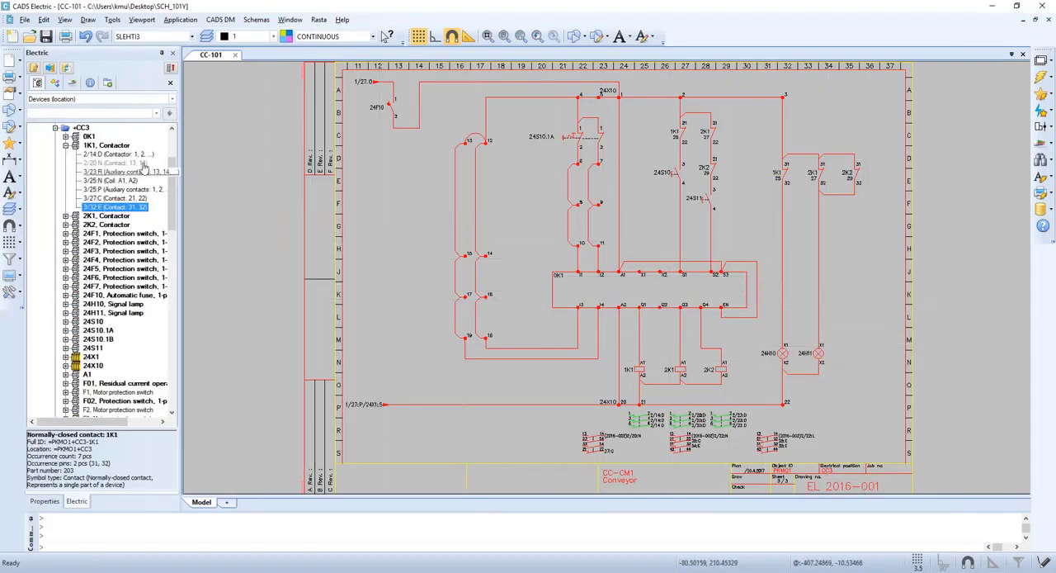
Select contactor 1K1 in the Devices tree and open its Edit device properties
{"action": "left_click", "coordinate": [118, 154]}
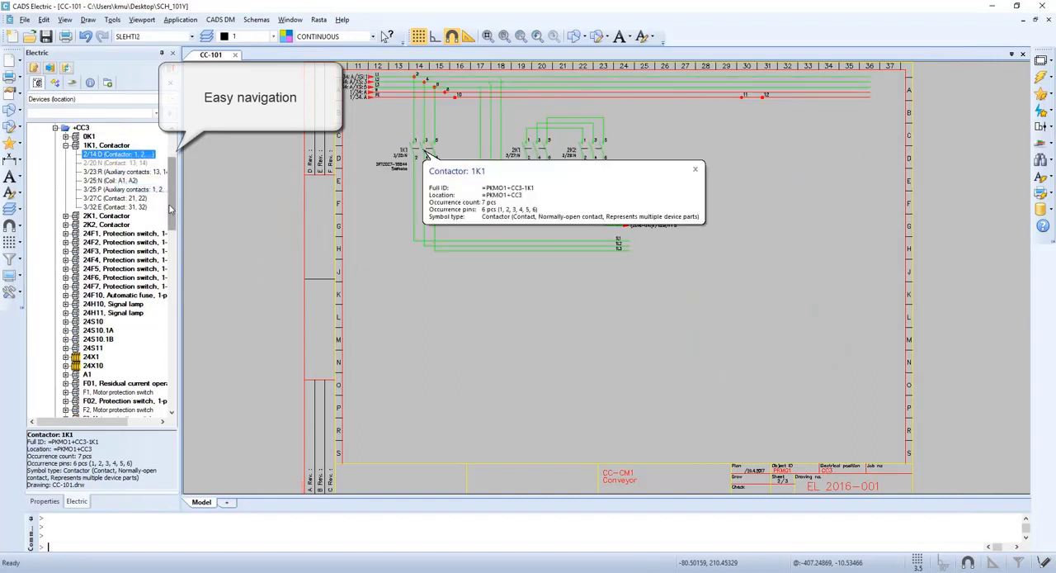
{"action": "right_click", "coordinate": [116, 163]}
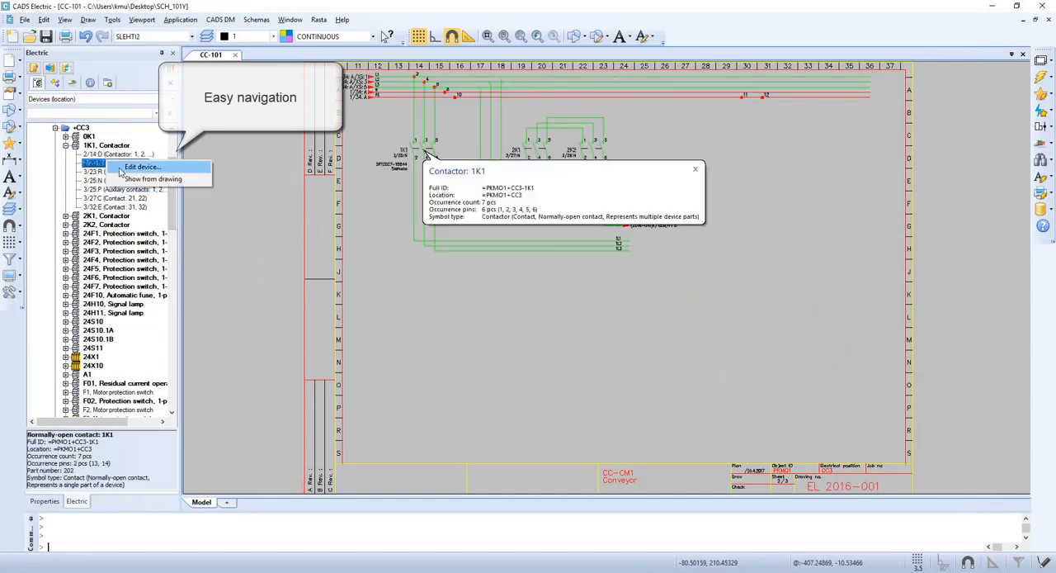
{"action": "left_click", "coordinate": [152, 179]}
{"action": "type", "text": "1KM1"}
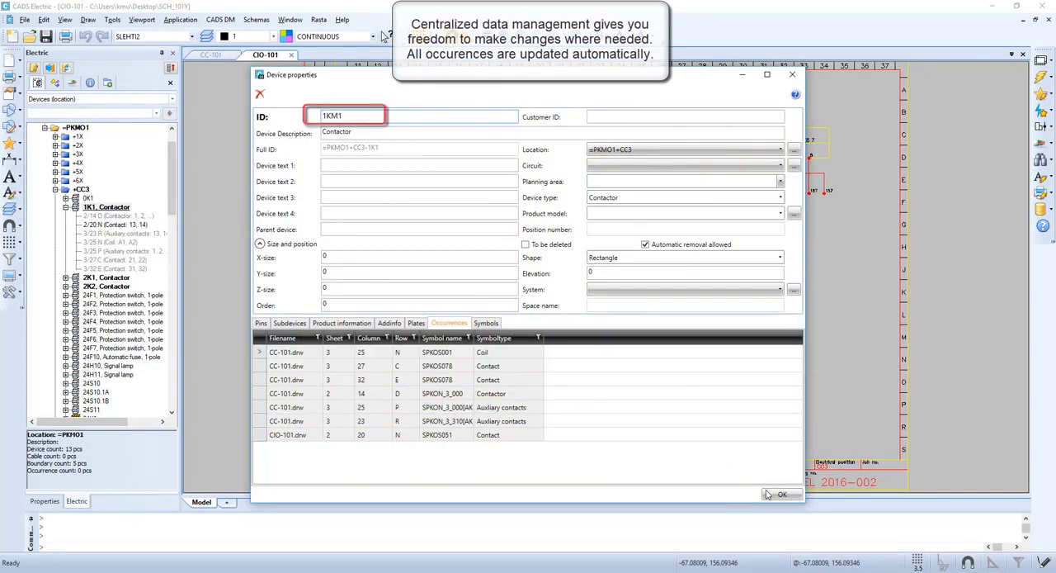
Apply the new device ID 1KM1 to contactor 1K1 with OK
{"action": "left_click", "coordinate": [777, 494]}
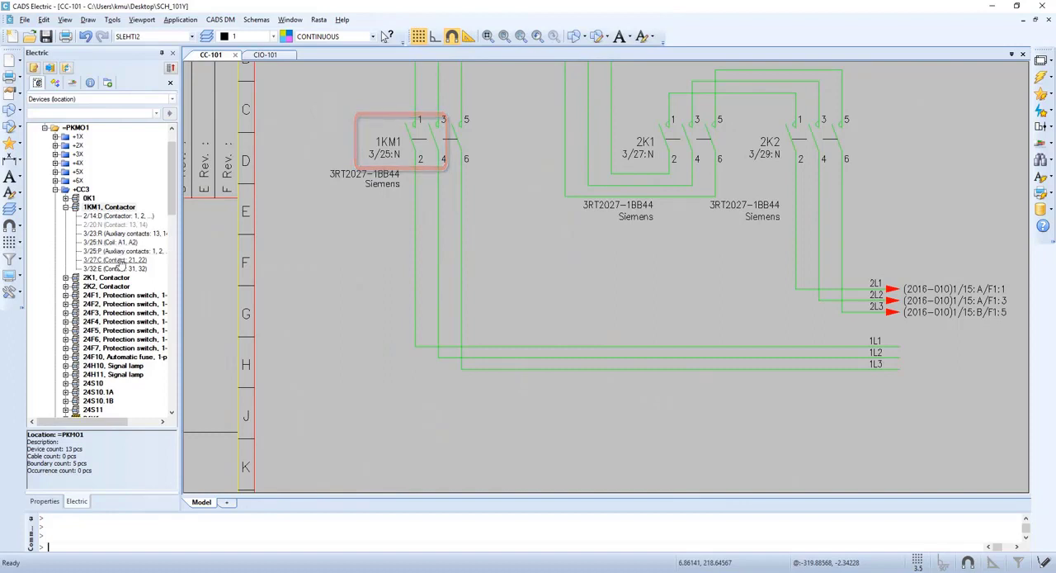
Go to 1KM1 contact 31–32, dismiss its popup, and follow its cross-reference to CIO-101
{"action": "left_click", "coordinate": [112, 268]}
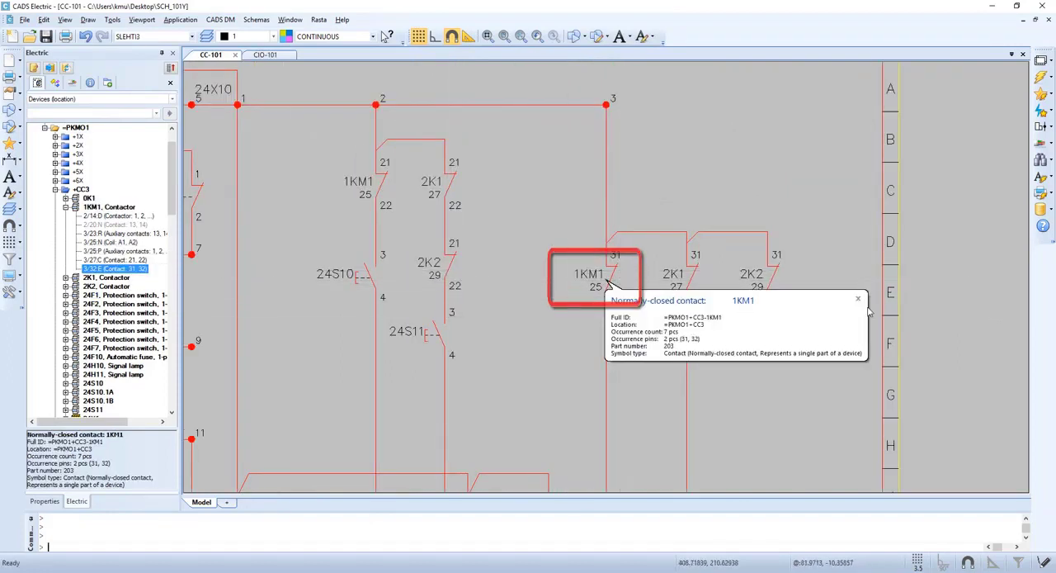
{"action": "left_click", "coordinate": [520, 37]}
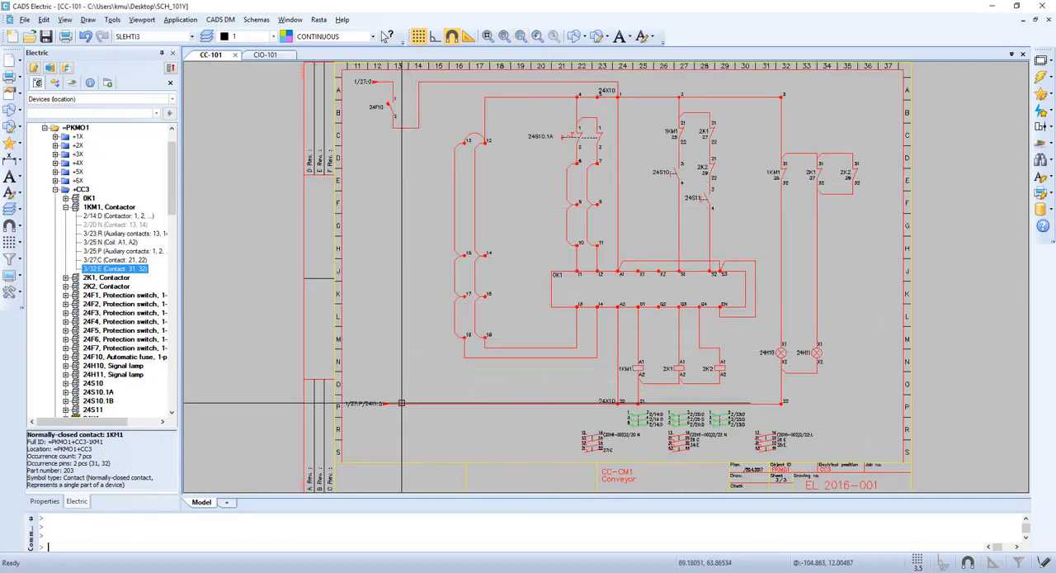
{"action": "mouse_move", "coordinate": [399, 404]}
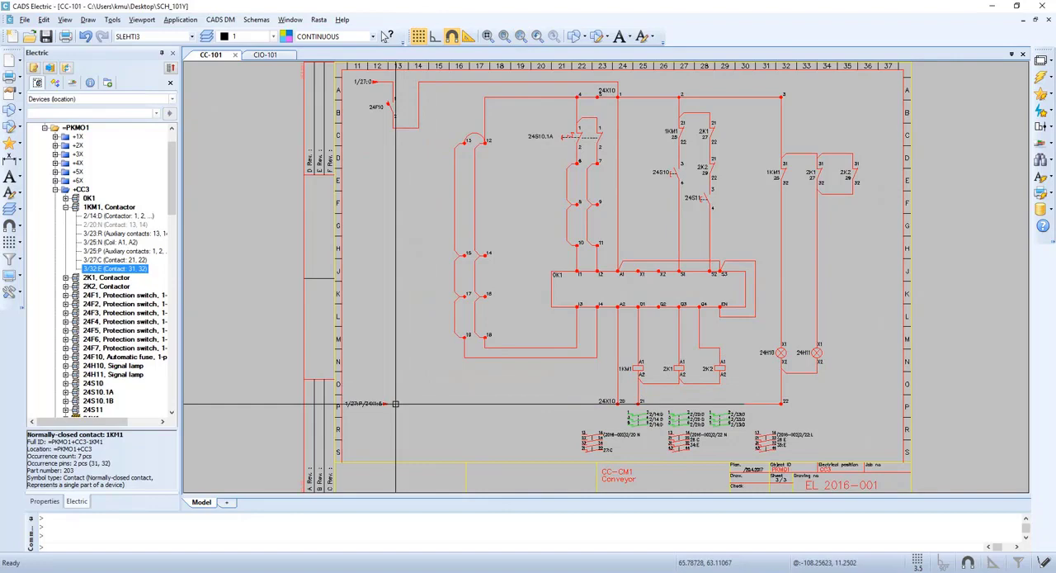
{"action": "right_click", "coordinate": [394, 404]}
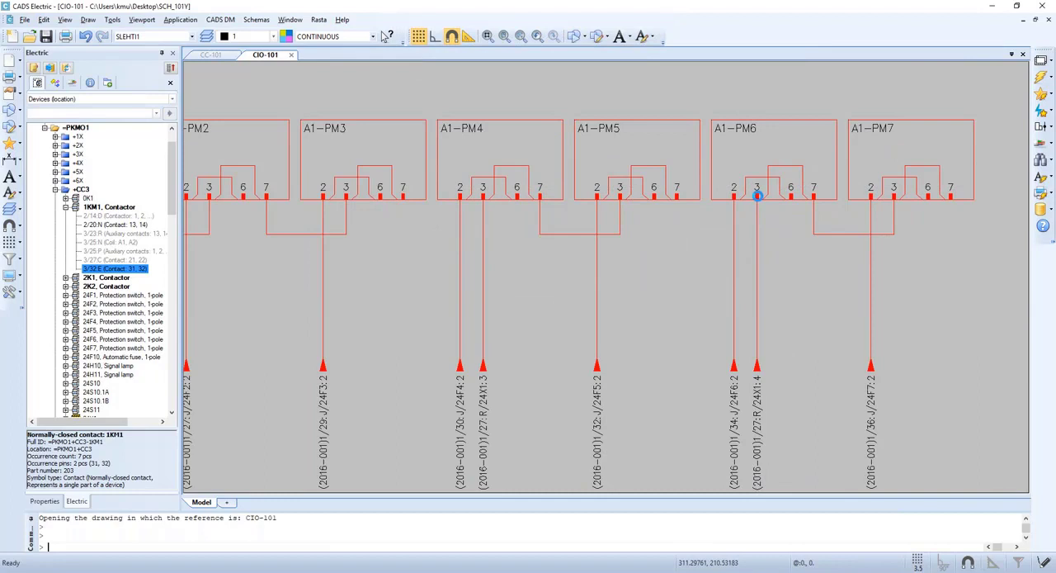
In module A1-PM6's Pins tab, change pin number 3 to 3M and confirm
{"action": "double_click", "coordinate": [757, 196]}
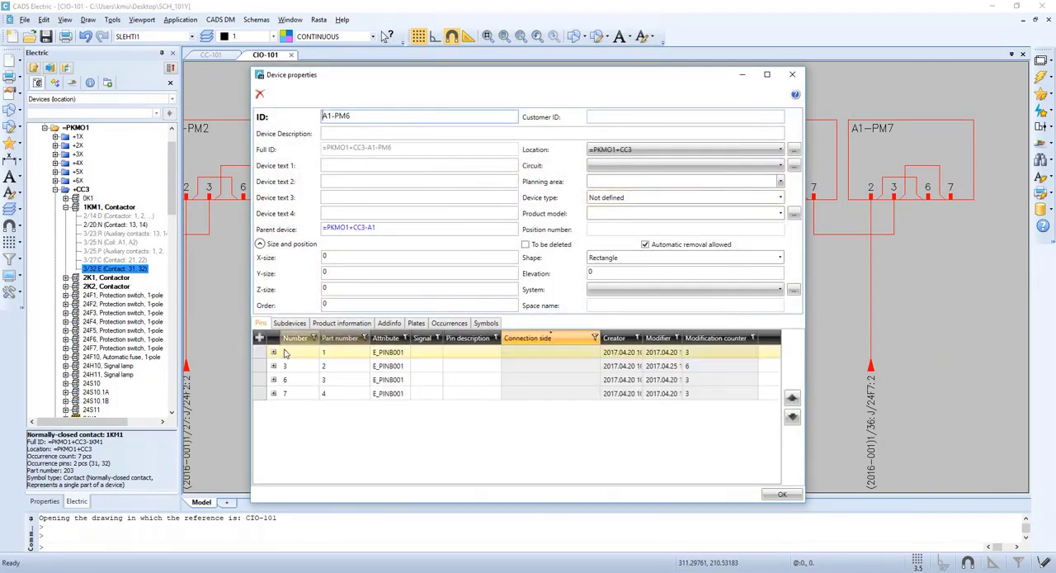
{"action": "left_click", "coordinate": [323, 366]}
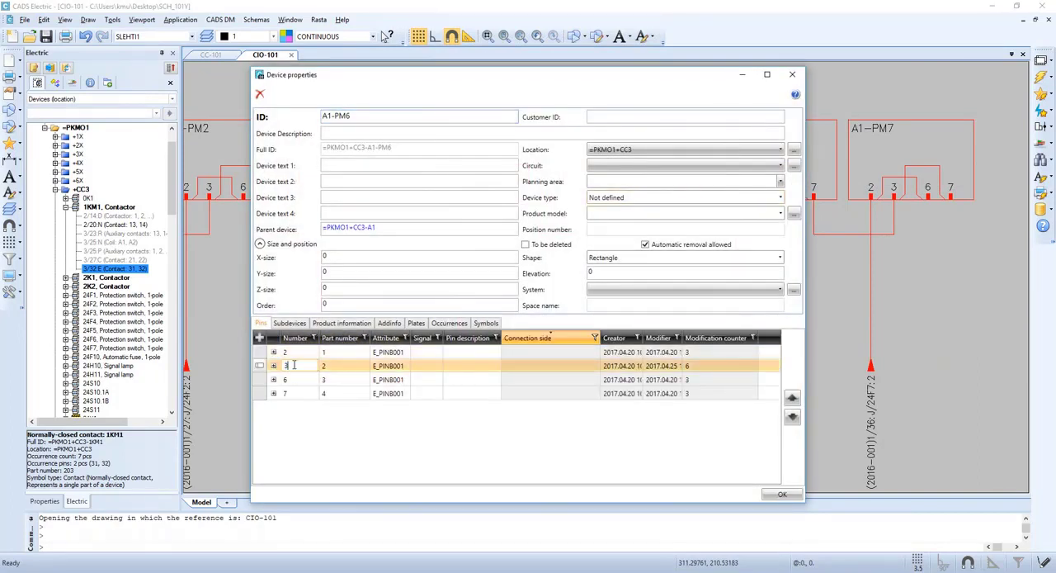
{"action": "type", "text": "M"}
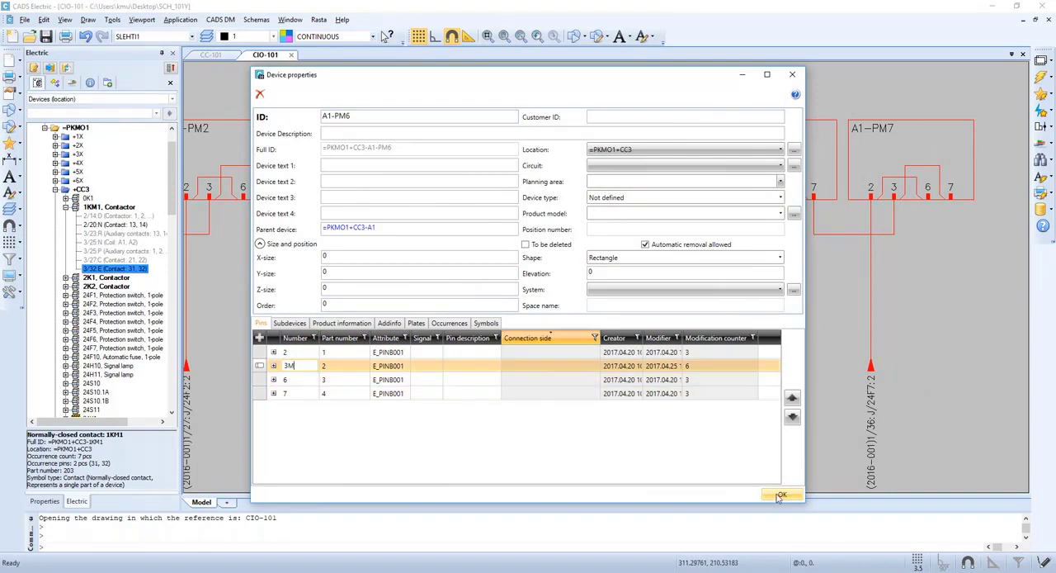
{"action": "left_click", "coordinate": [781, 495]}
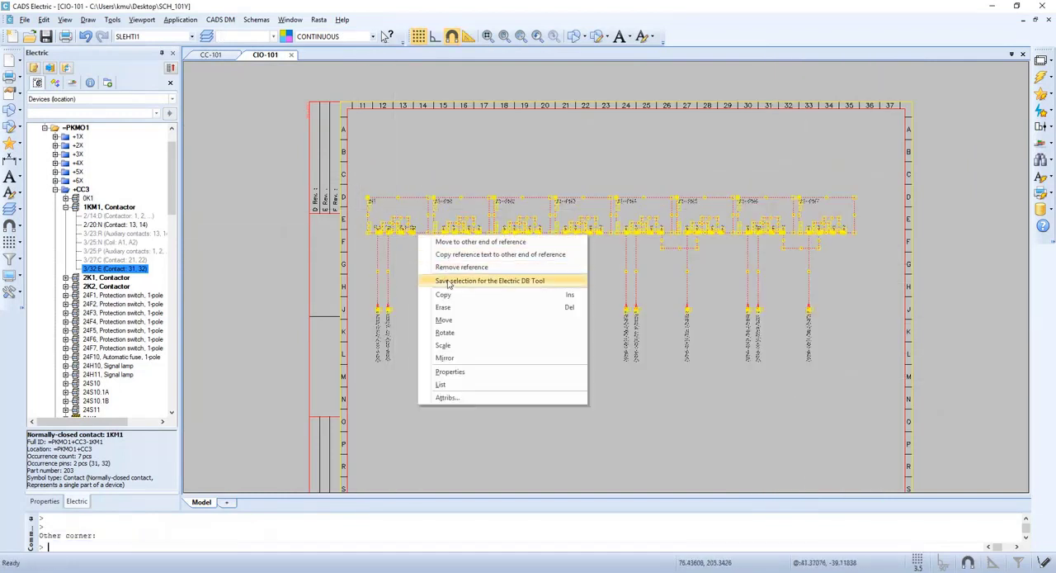
Move all 92 selected CIO-101 objects by picking a base point
{"action": "left_click", "coordinate": [444, 319]}
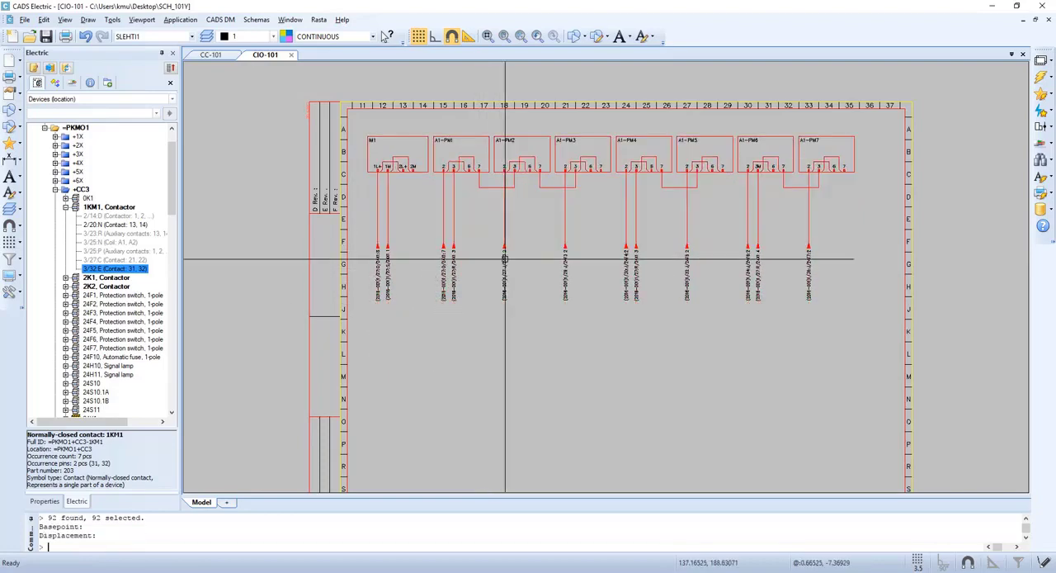
{"action": "left_click", "coordinate": [210, 54]}
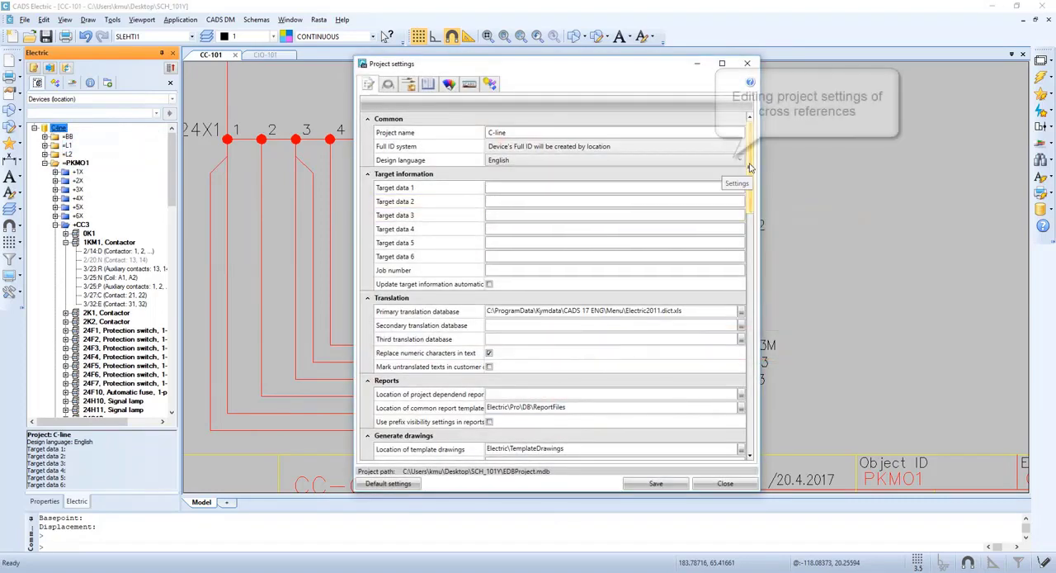
Set the field for references to another document to Location and save project settings
{"action": "scroll", "scroll_direction": "down", "scroll_amount": 3}
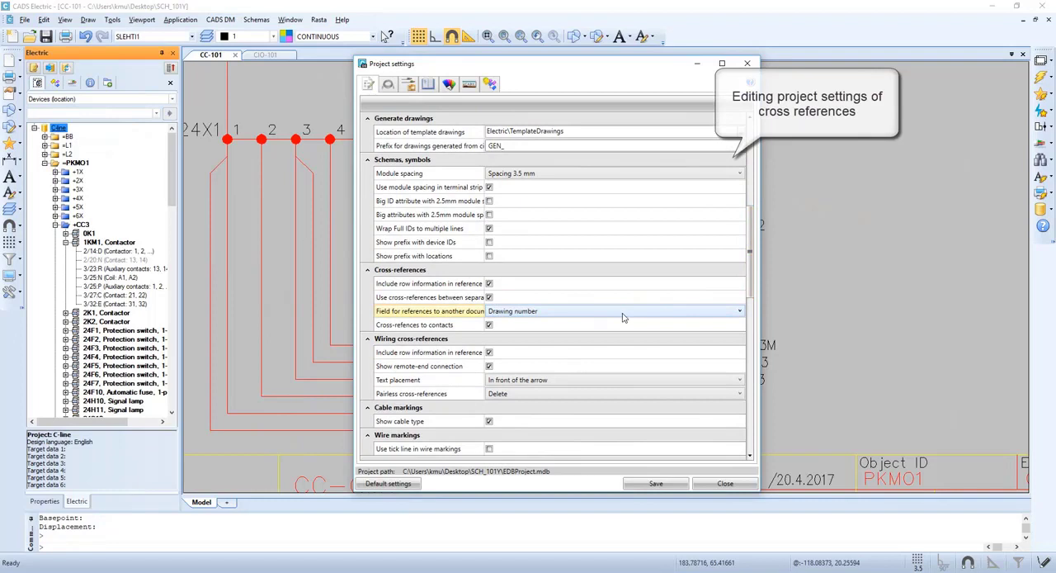
{"action": "left_click", "coordinate": [739, 311]}
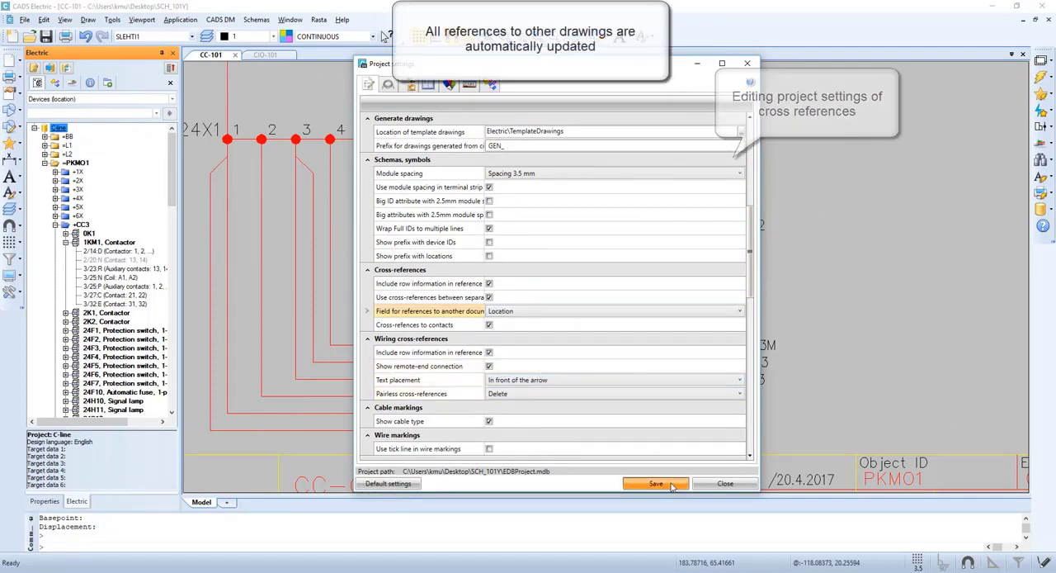
{"action": "left_click", "coordinate": [657, 483]}
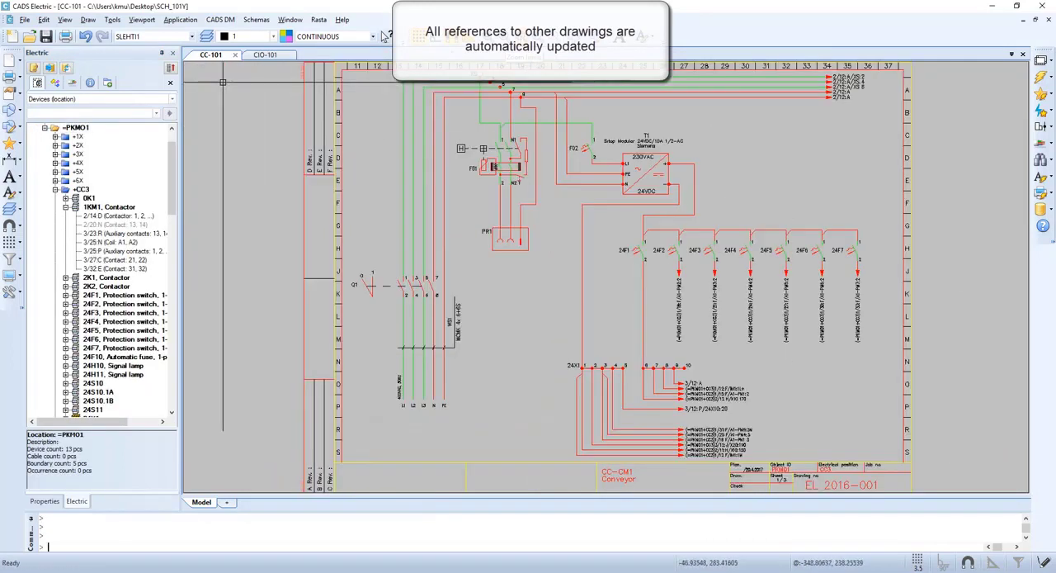
List the Wirings tree and show cable BB-RK1-S1-W1 in drawing CM-101
{"action": "left_click", "coordinate": [73, 82]}
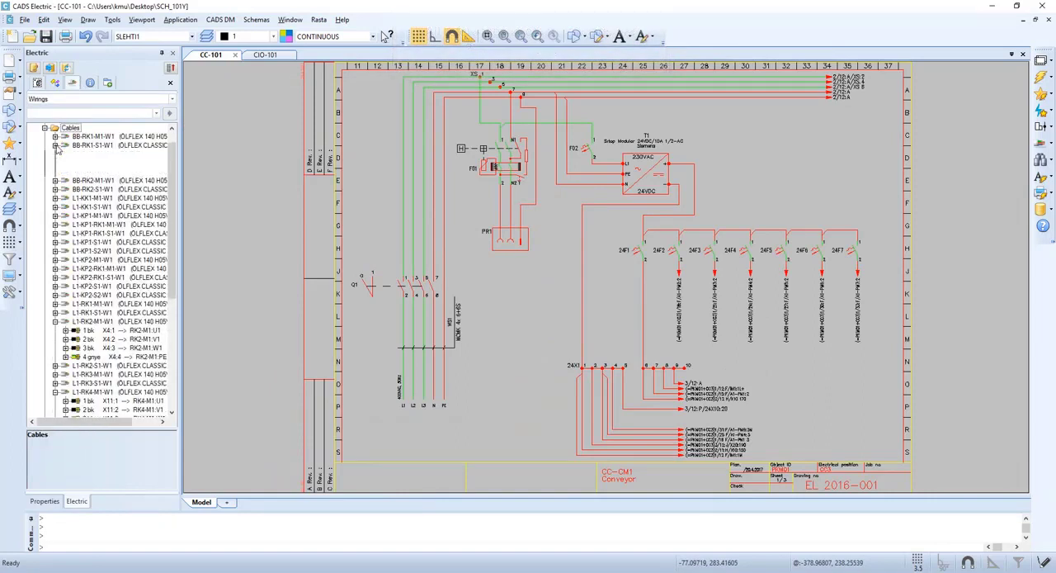
{"action": "right_click", "coordinate": [91, 145]}
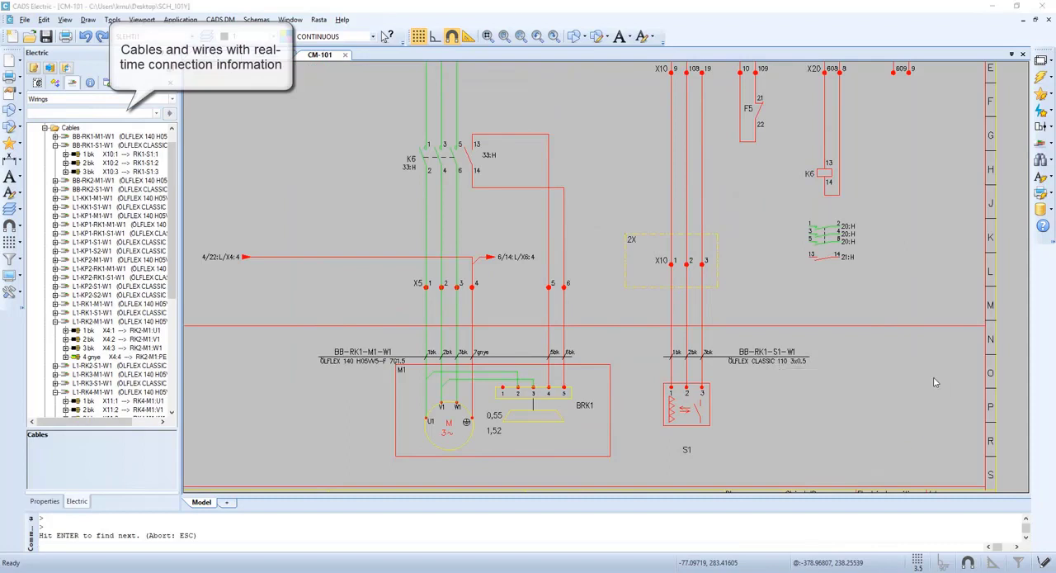
{"action": "mouse_move", "coordinate": [669, 321]}
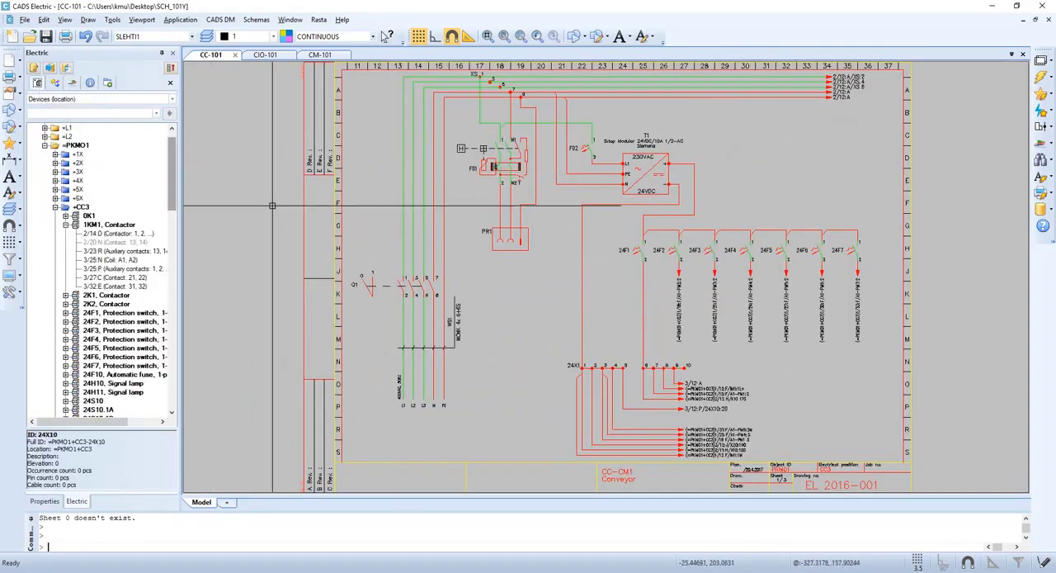
Draw terminal strip 24X1 with terminals 1–10 on CC-101 and open the project database
{"action": "right_click", "coordinate": [572, 367]}
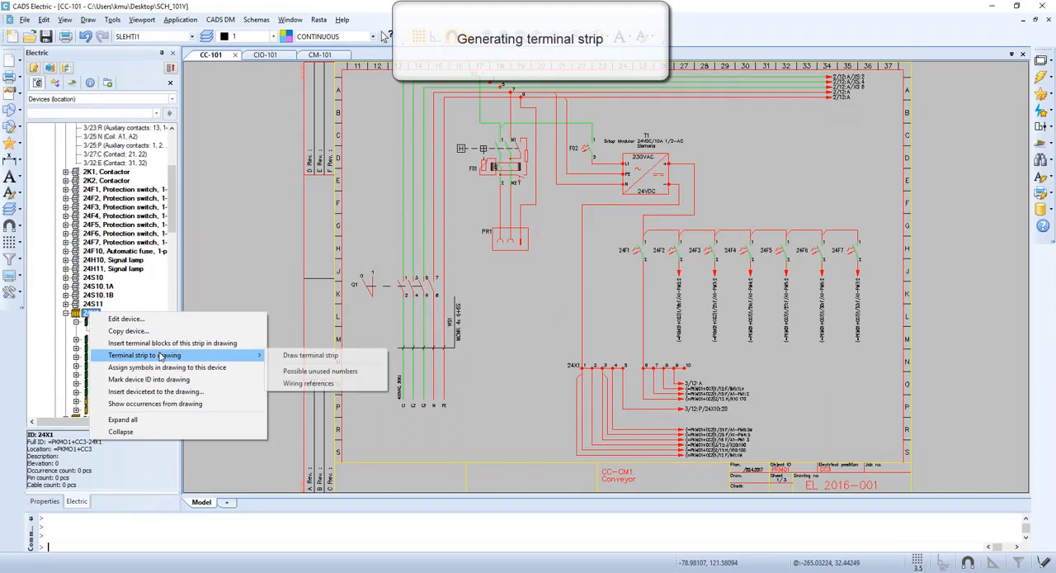
{"action": "left_click", "coordinate": [310, 355]}
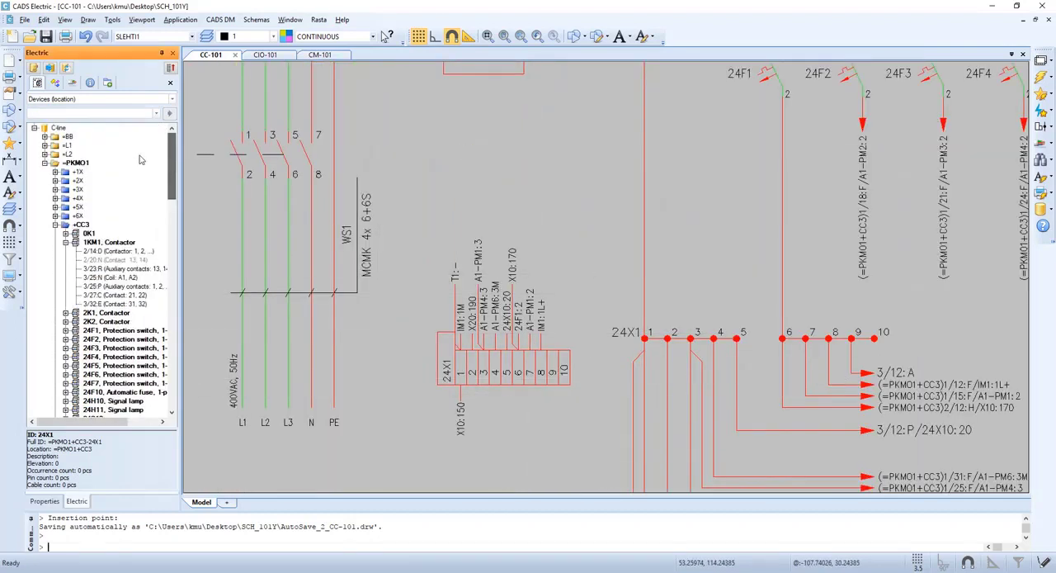
{"action": "right_click", "coordinate": [60, 128]}
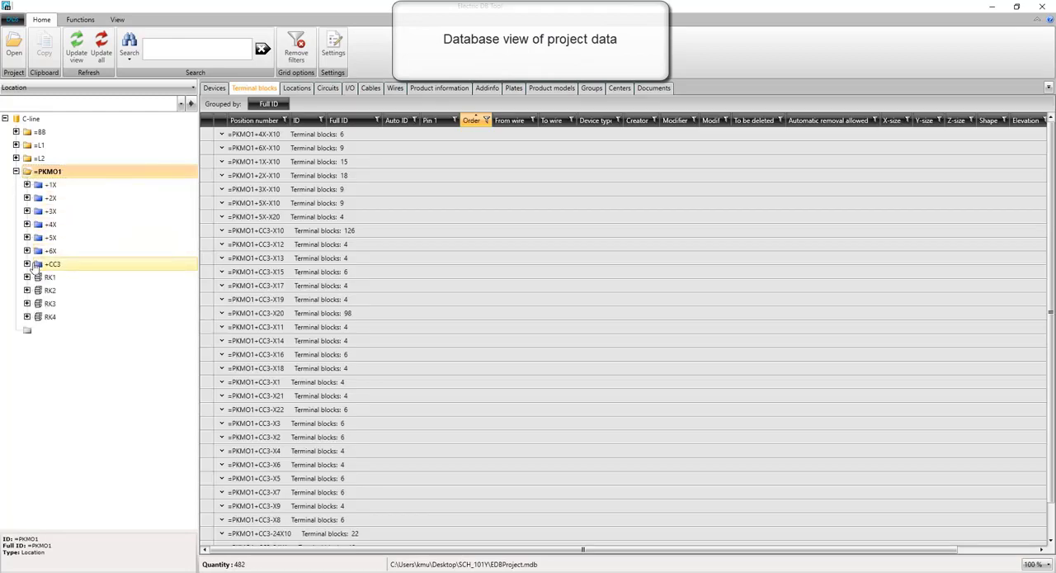
Expand location CC3 and strip 24X1, then number its ten pins consecutively from 101
{"action": "left_click", "coordinate": [27, 263]}
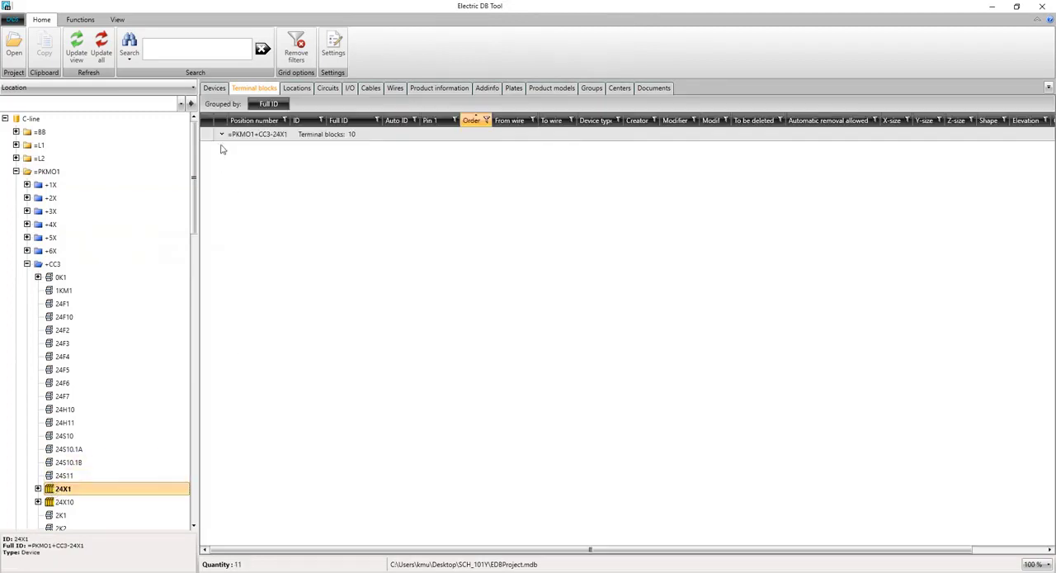
{"action": "left_click", "coordinate": [221, 134]}
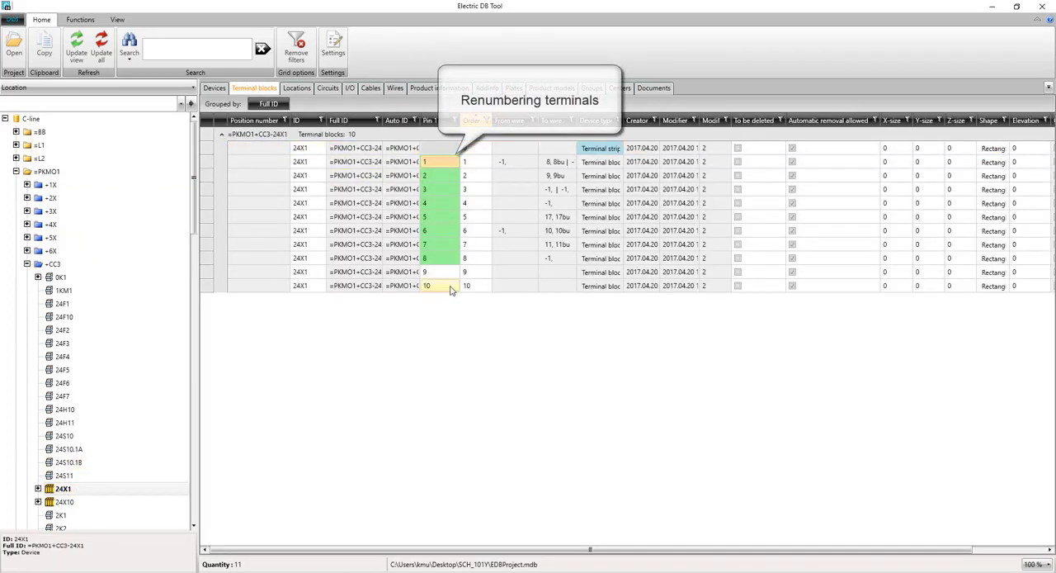
{"action": "right_click", "coordinate": [426, 286]}
{"action": "type", "text": "101"}
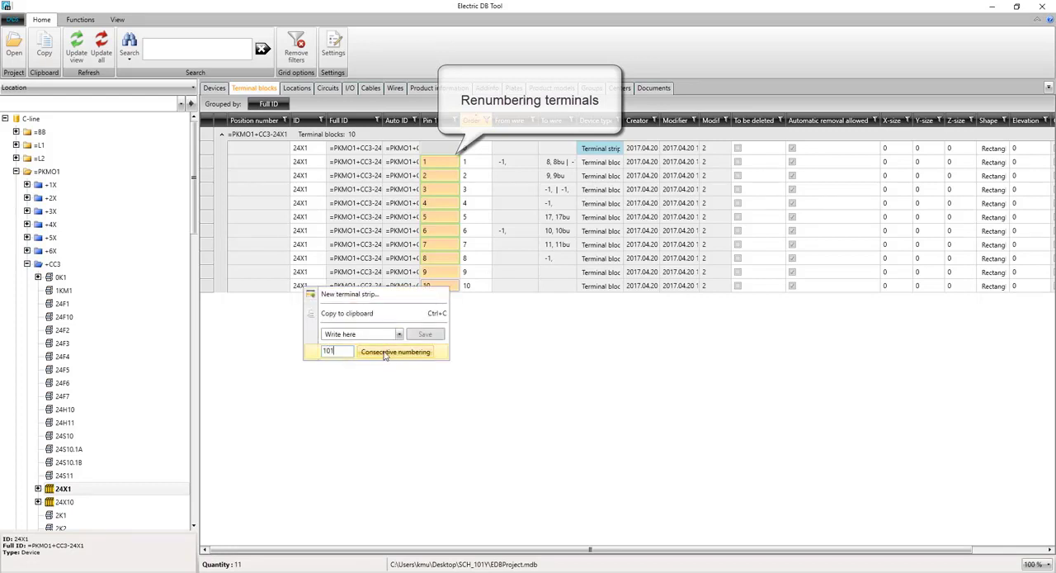
{"action": "left_click", "coordinate": [395, 352]}
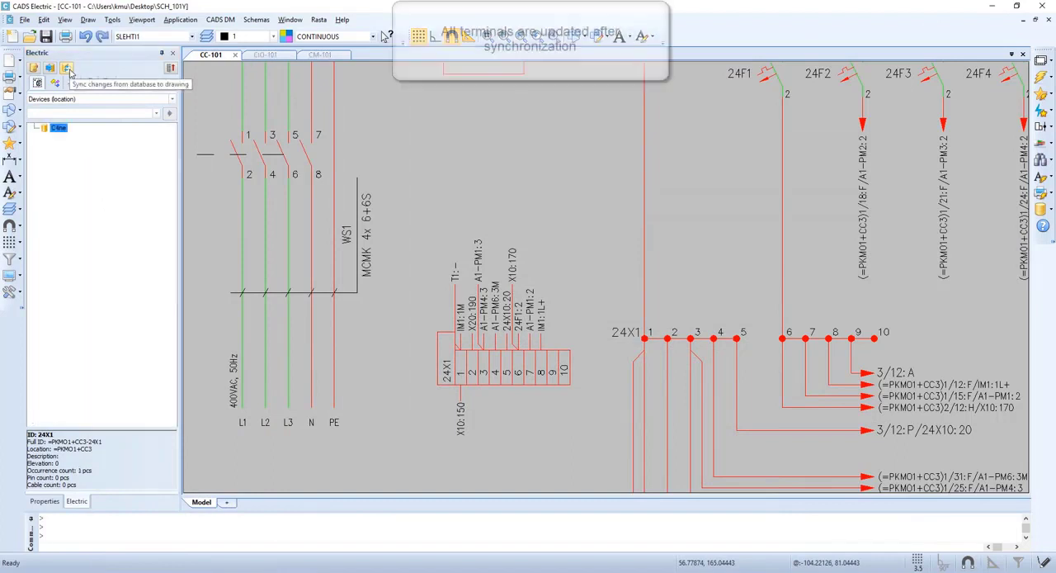
Sync database changes to the drawing so 24X1 shows terminals 101–110
{"action": "left_click", "coordinate": [66, 68]}
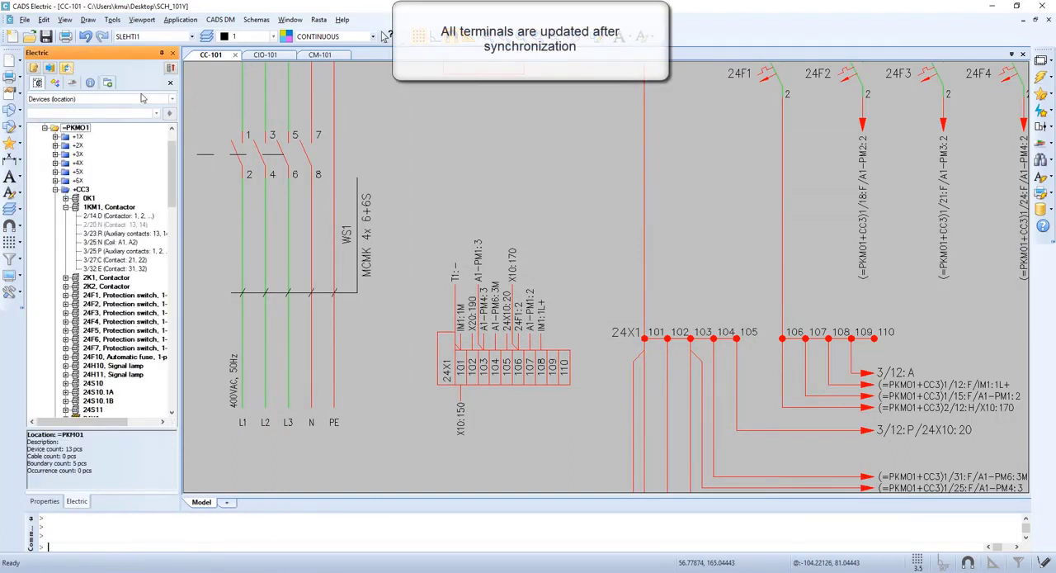